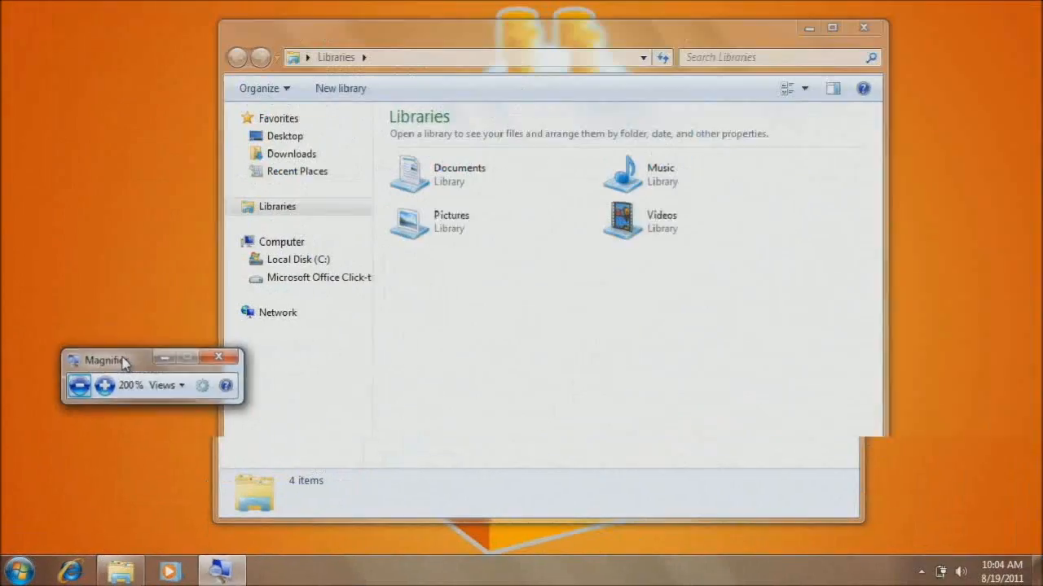
Close the Magnifier running at 200% over the Libraries window
click(218, 357)
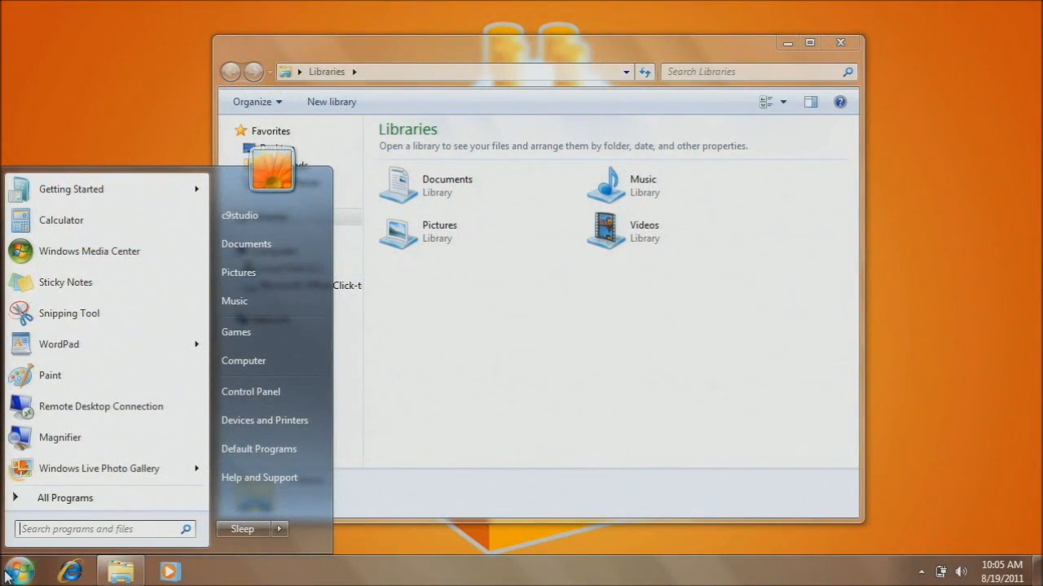
Search the Start menu for 'font' and open 'Make text and other items larger or smaller'
text(font)
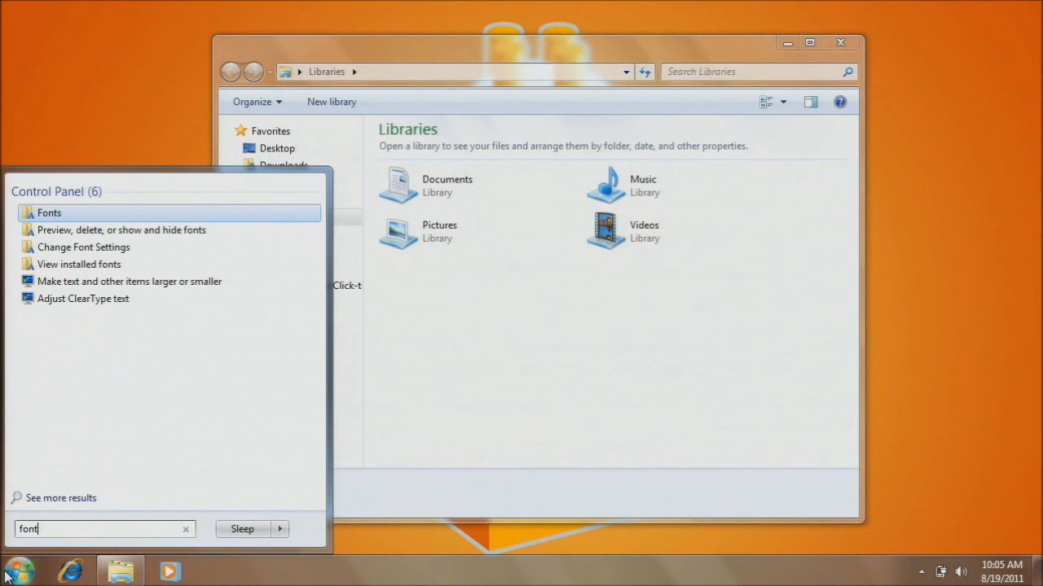
mouse_move(130, 281)
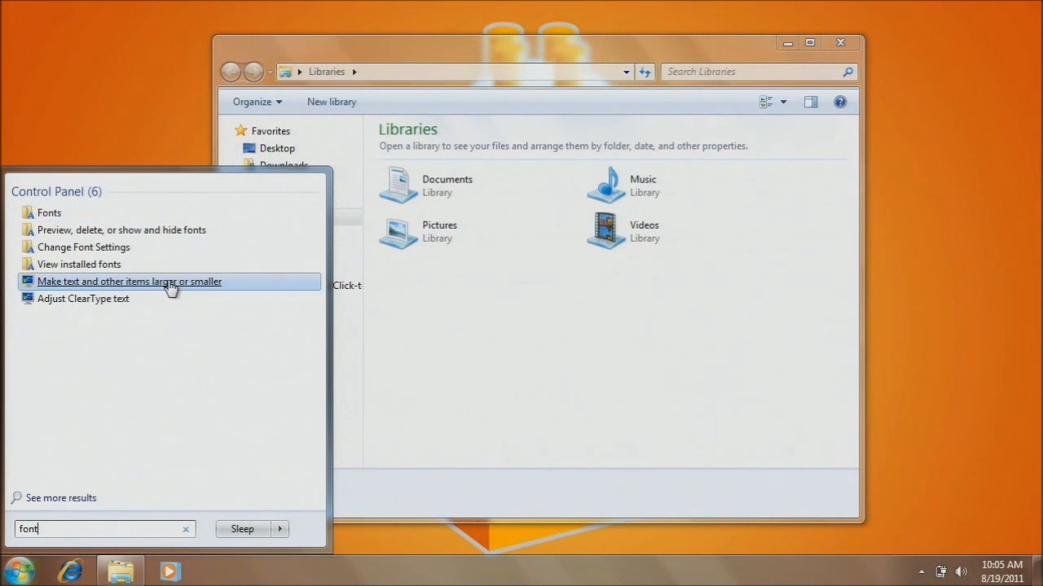
mouse_move(129, 280)
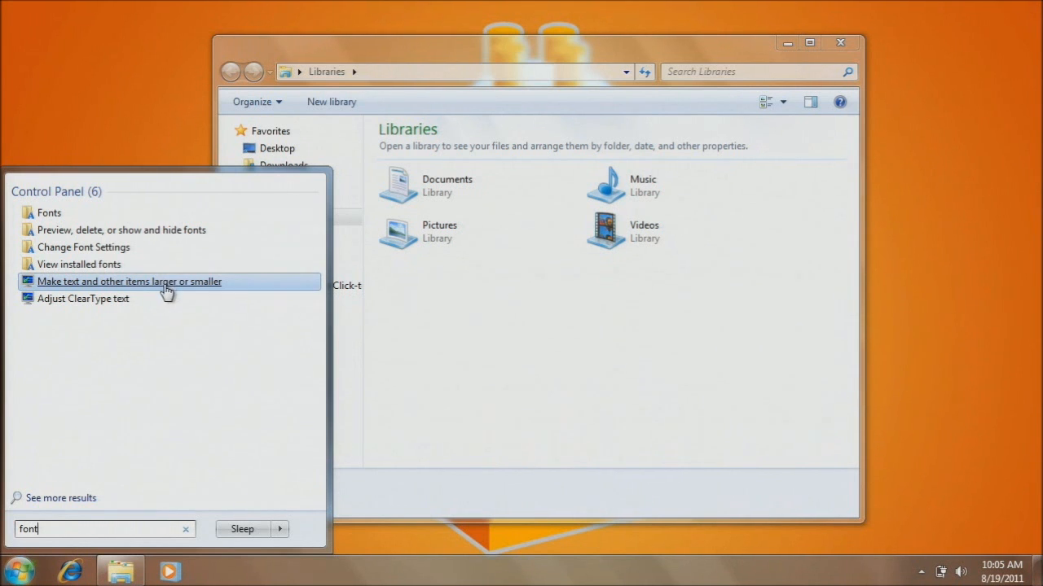
click(127, 281)
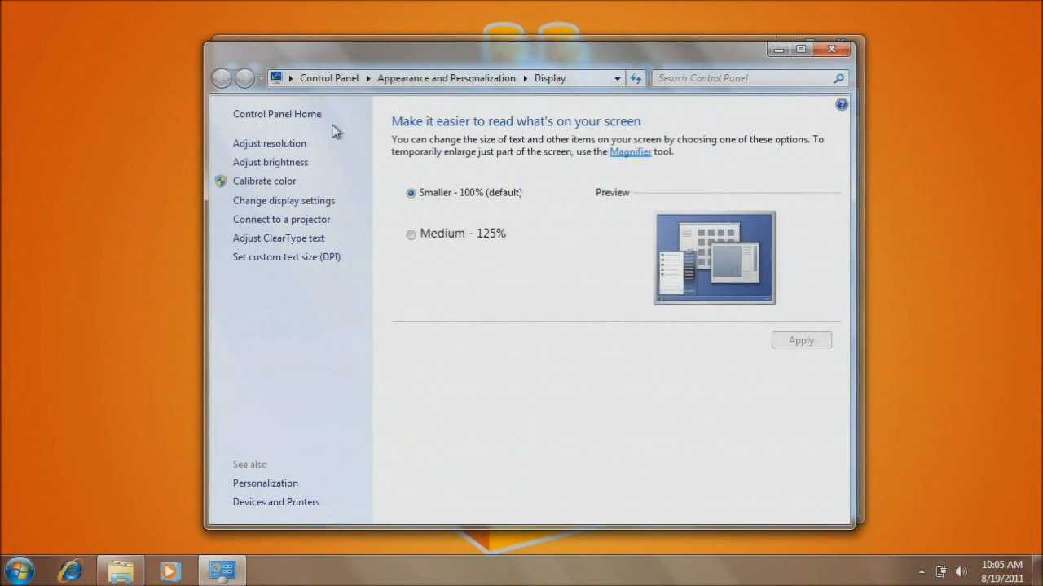
mouse_move(440, 308)
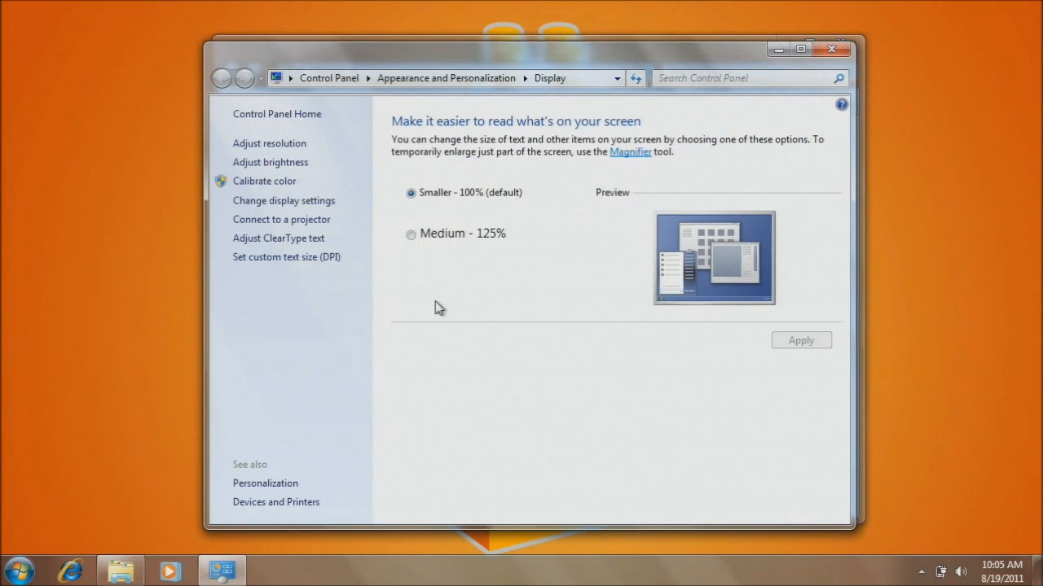
mouse_move(477, 212)
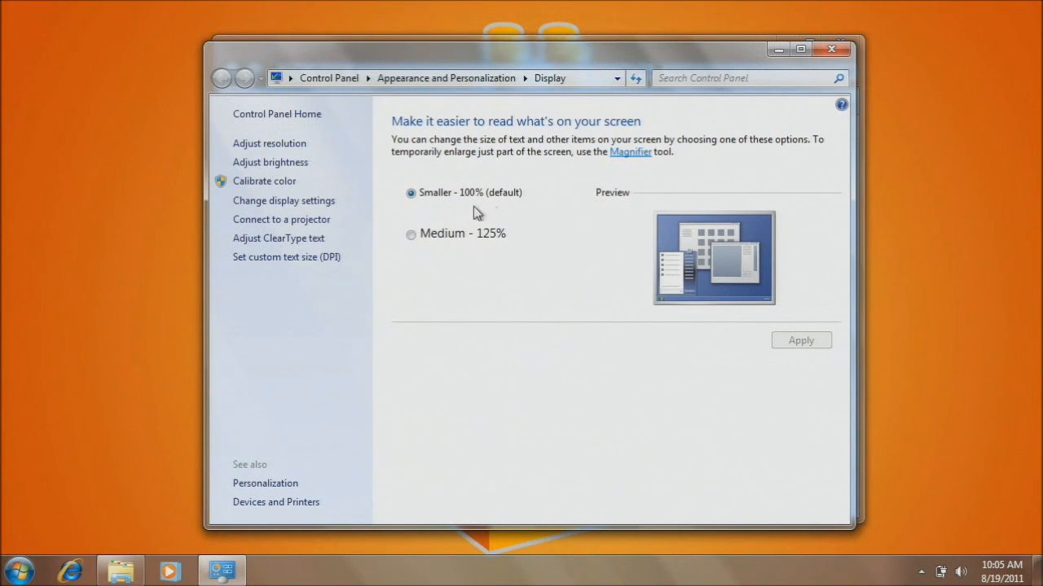
mouse_move(505, 214)
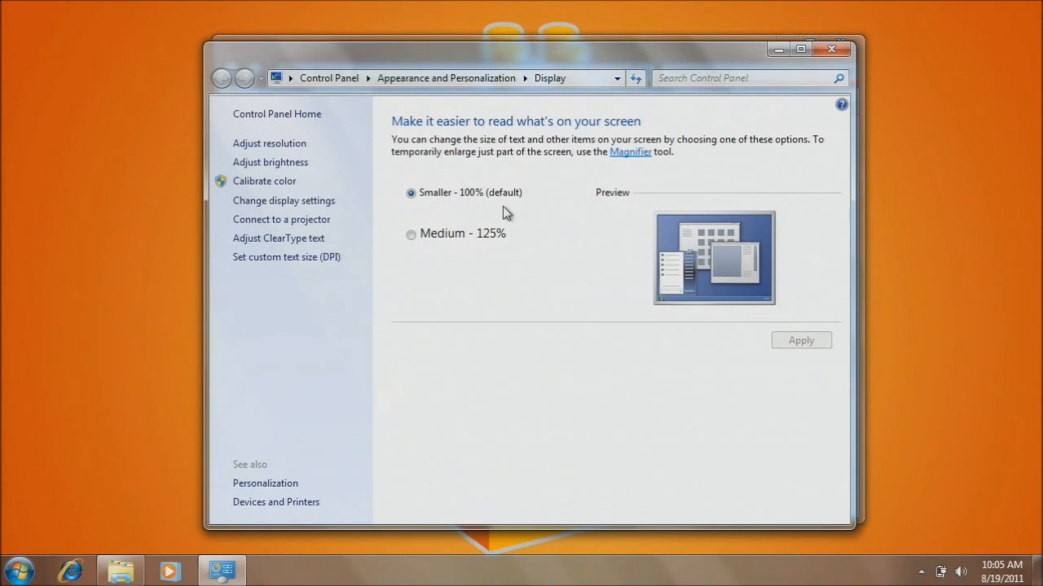
mouse_move(496, 212)
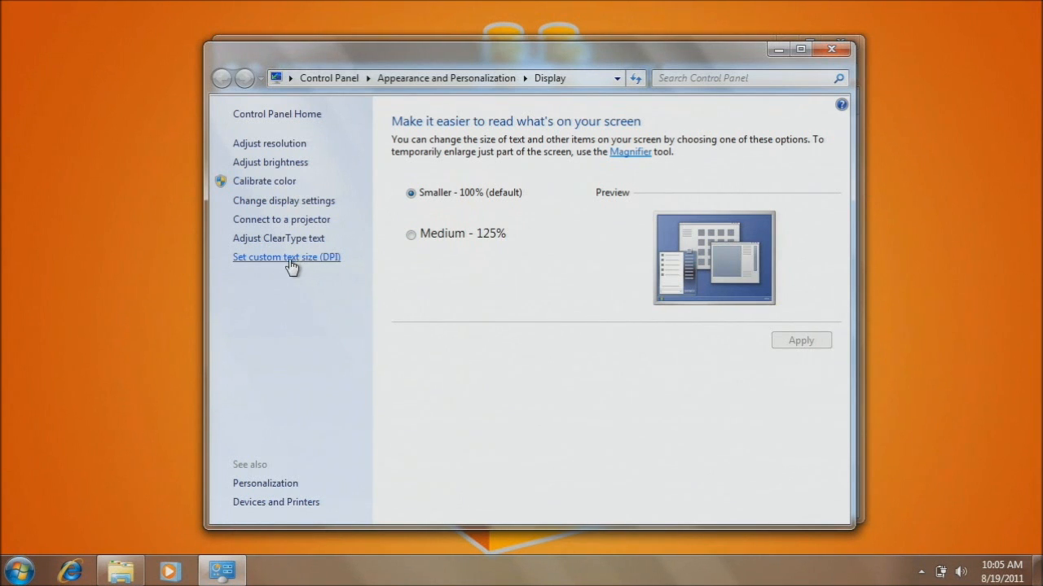
Set a custom text size (DPI) of 150% and apply it, logging off to refresh the desktop
click(287, 257)
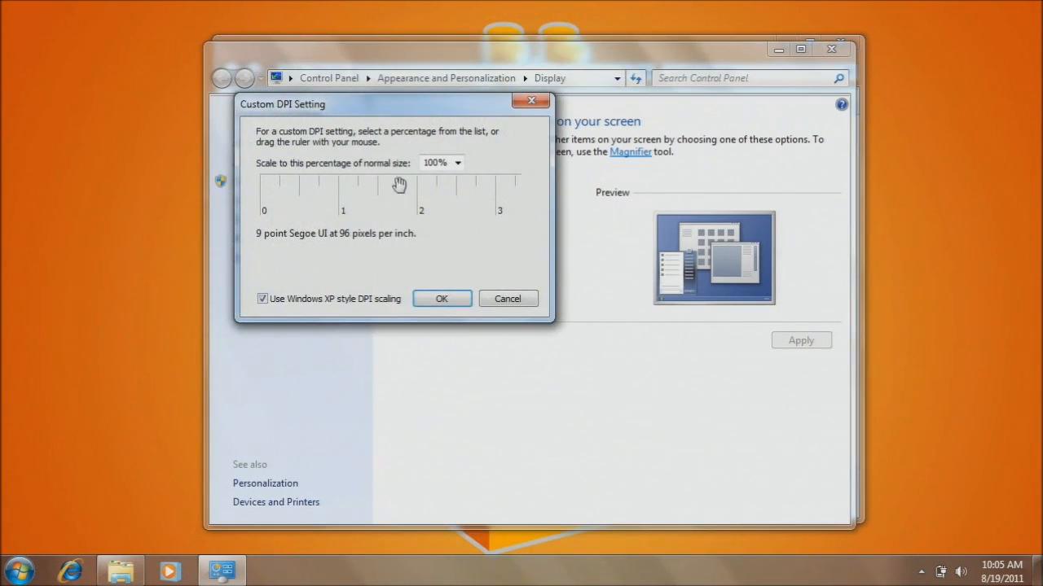
click(456, 163)
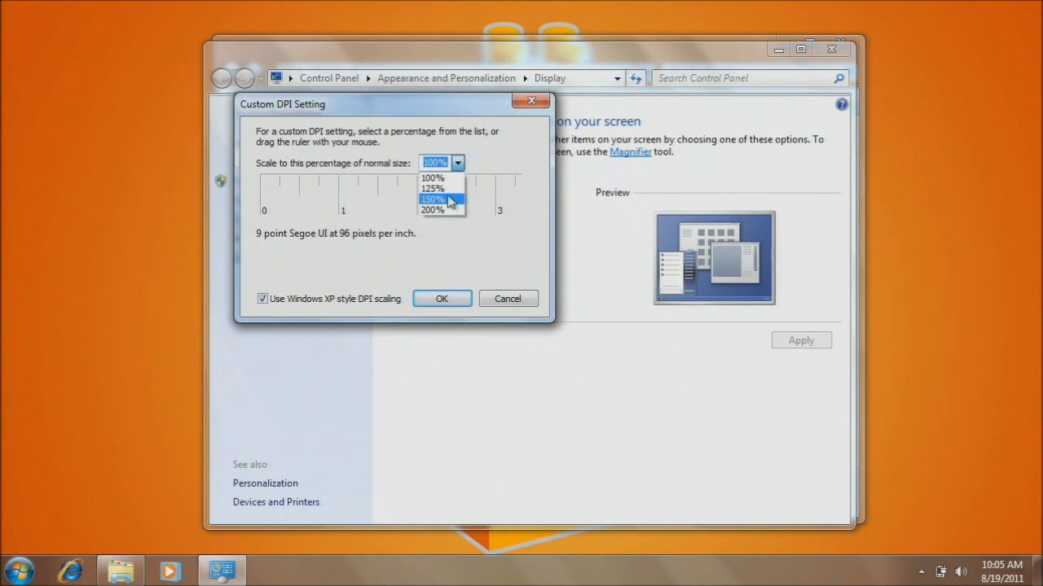
click(433, 198)
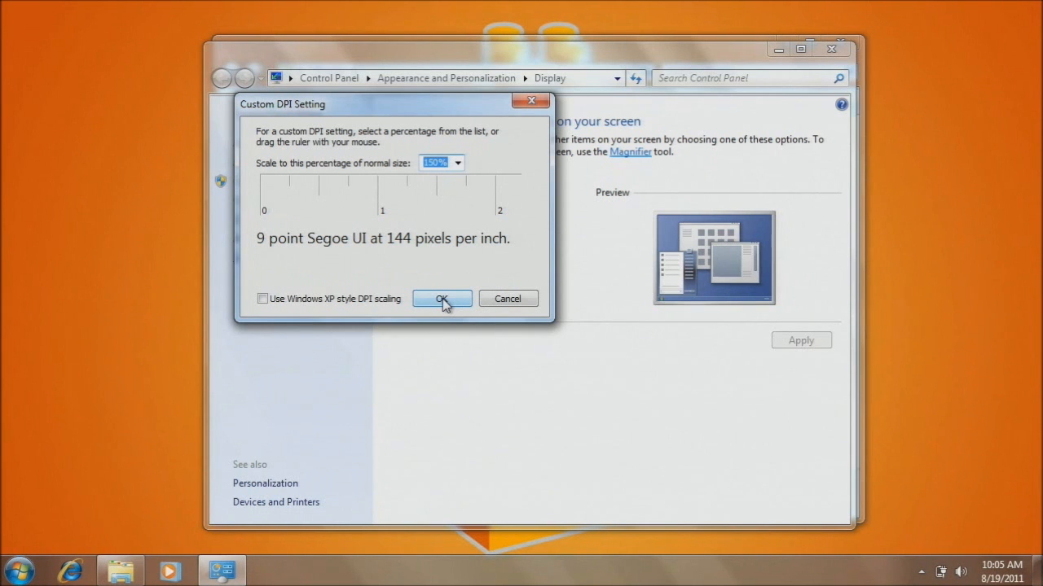
click(441, 298)
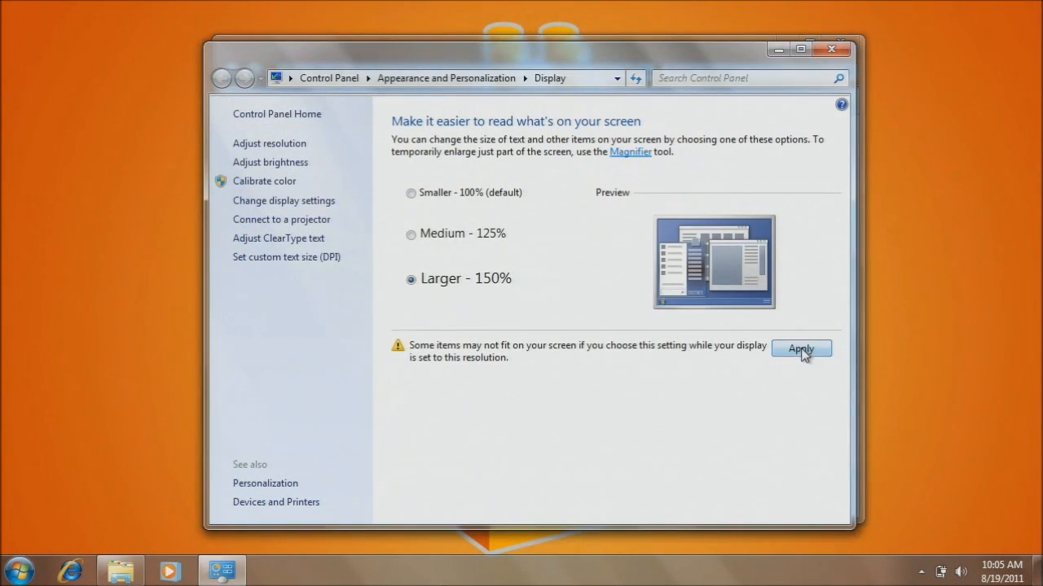
click(802, 348)
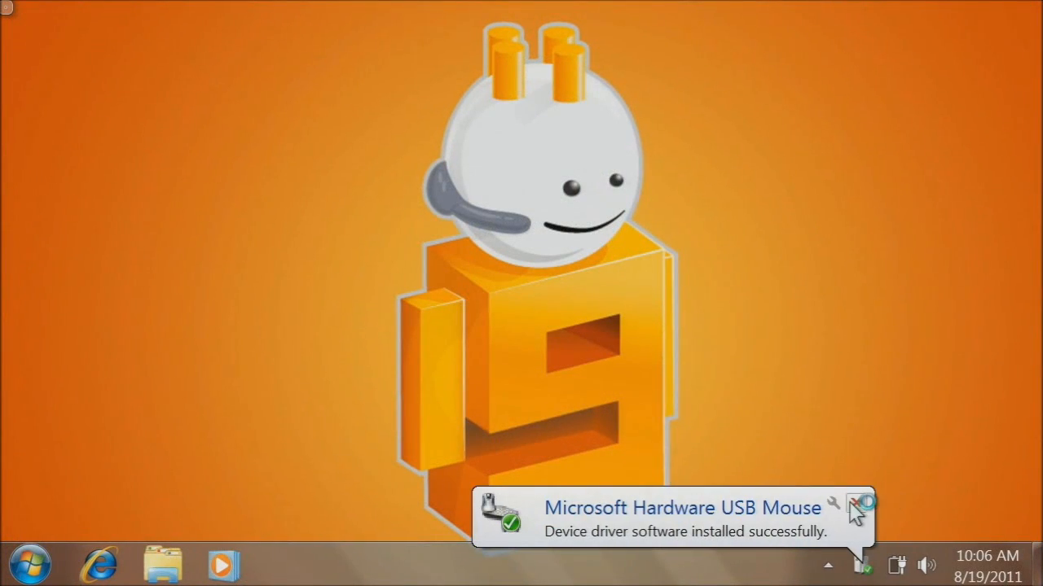
Dismiss the Microsoft Hardware USB Mouse driver-installed notification balloon
click(864, 502)
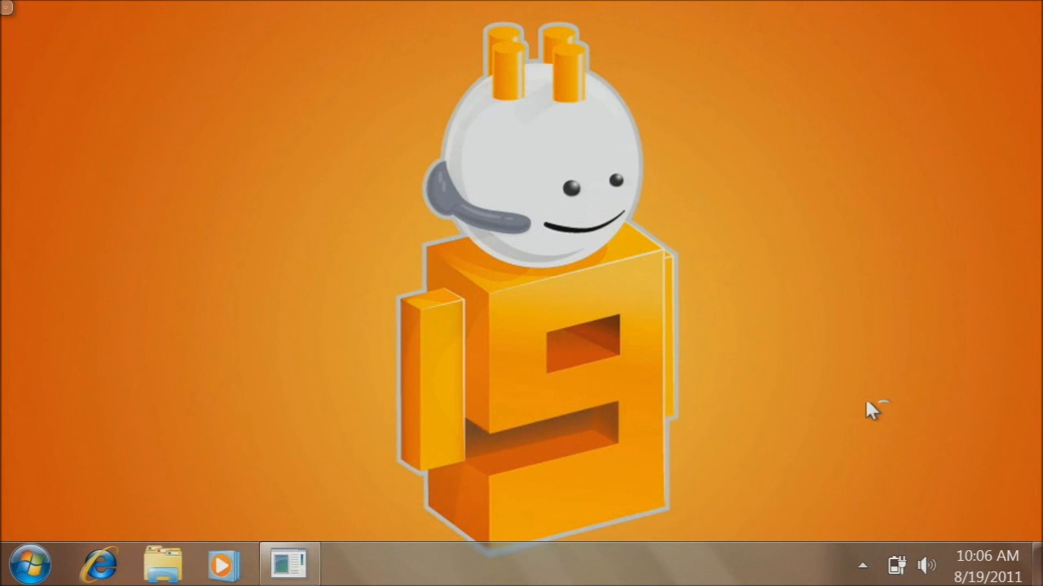
mouse_move(691, 193)
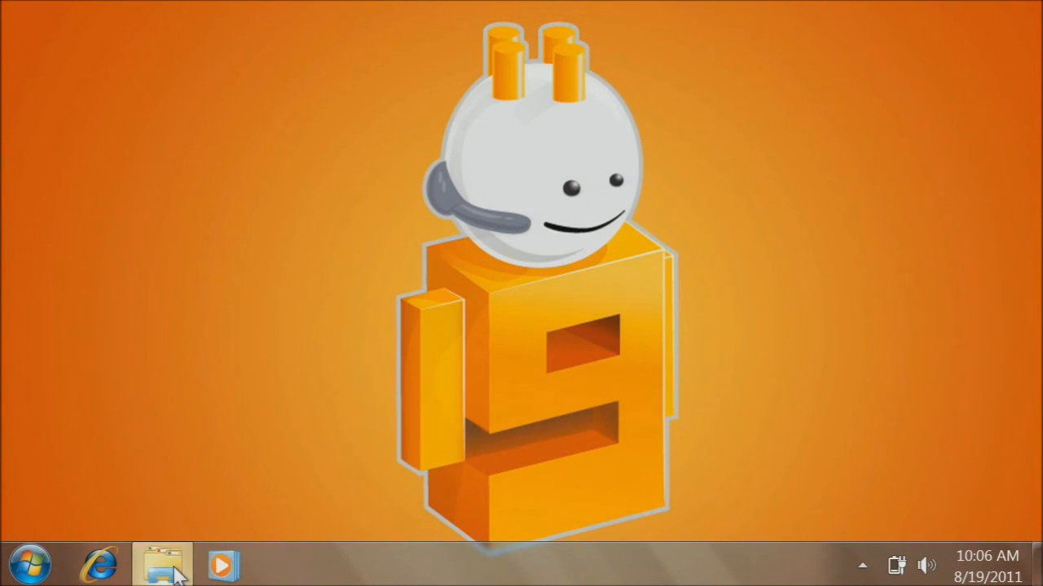
Launch the Libraries window from the taskbar at the new 150% text size
click(161, 564)
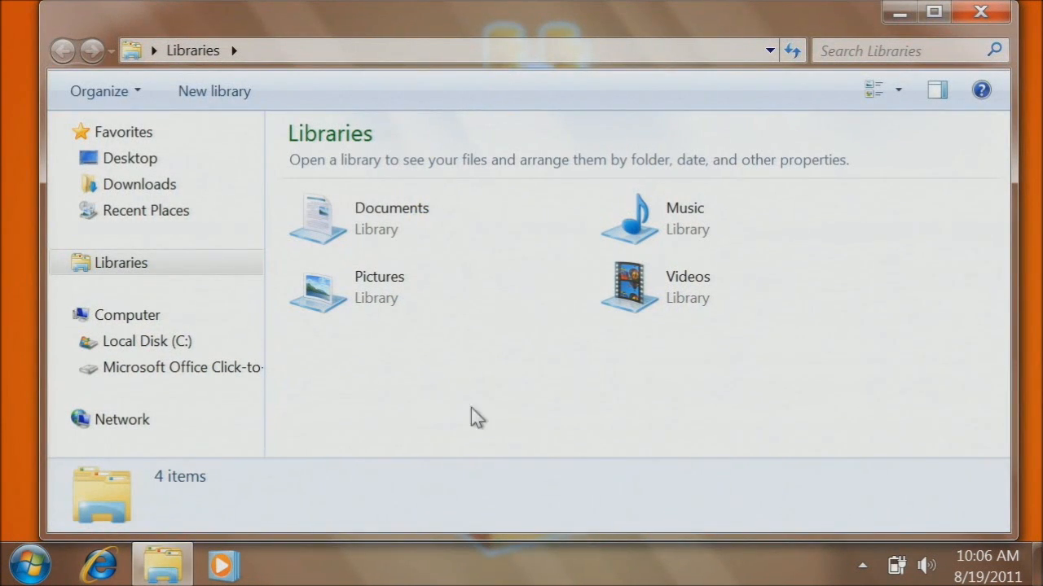
mouse_move(827, 297)
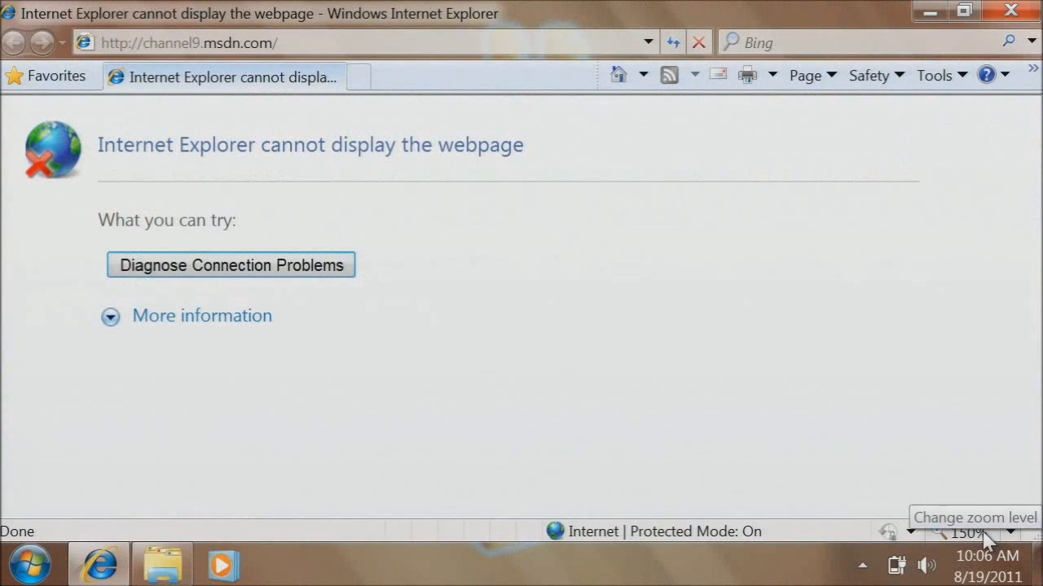
mouse_move(267, 226)
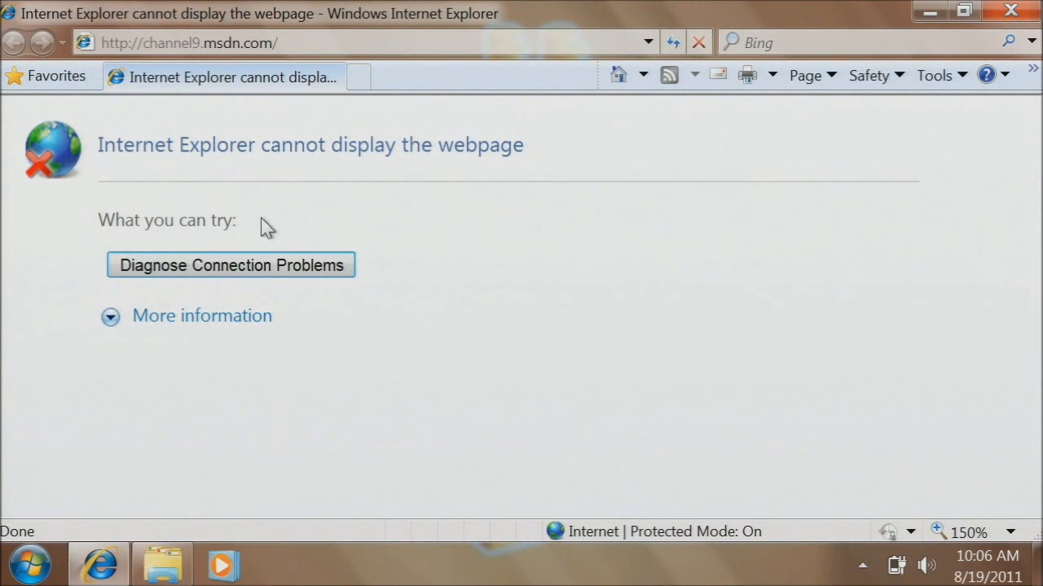
mouse_move(290, 269)
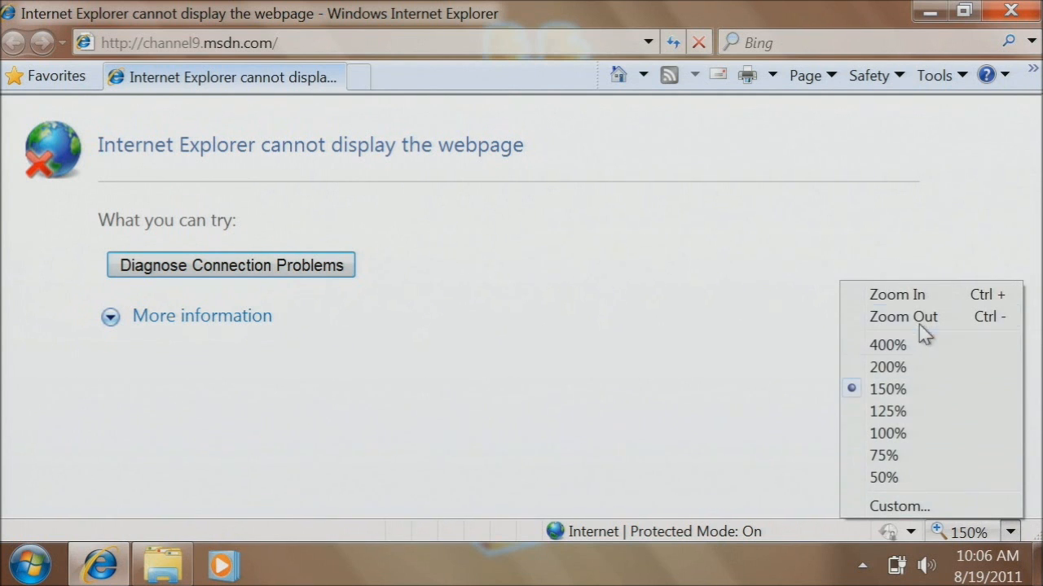
mouse_move(899, 497)
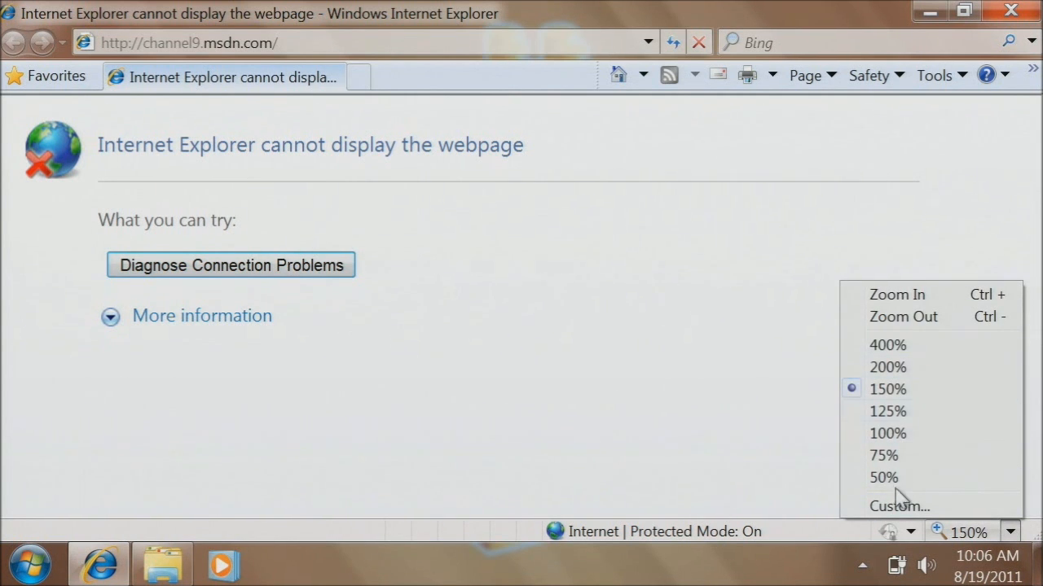
mouse_move(883, 456)
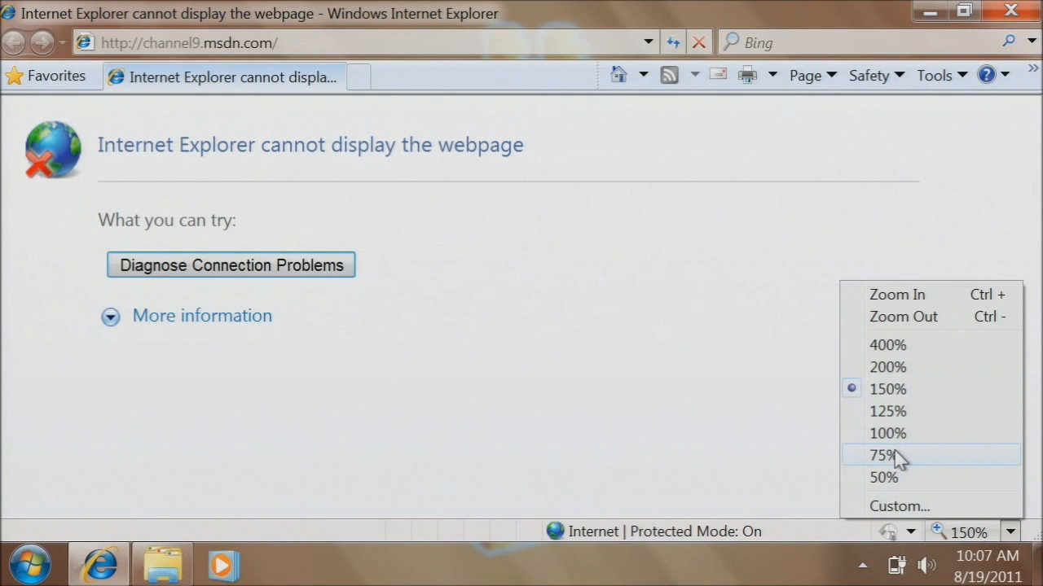
mouse_move(921, 389)
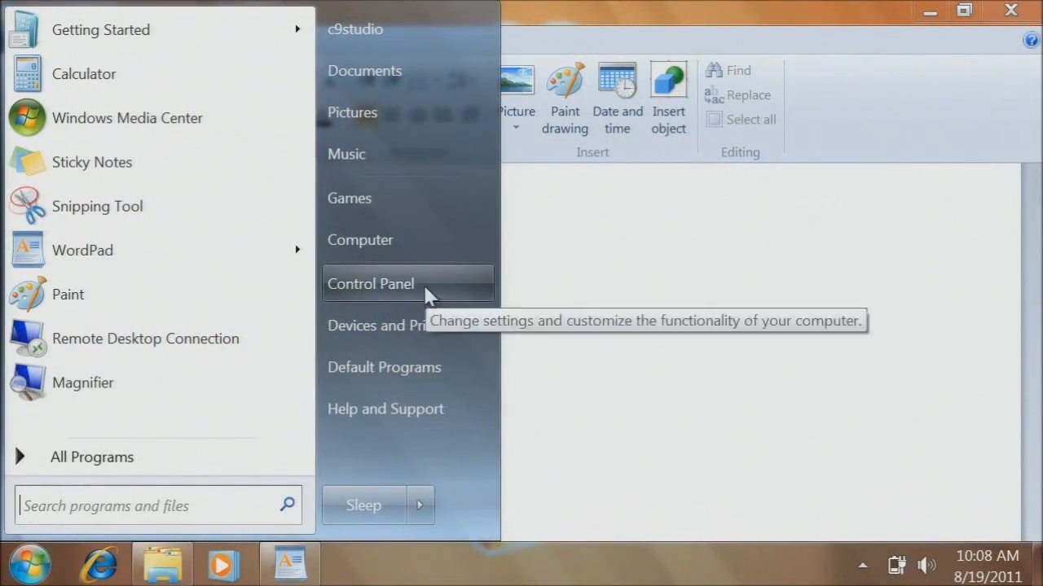
Start the On-Screen Keyboard from Control Panel's Ease of Access Center
click(371, 284)
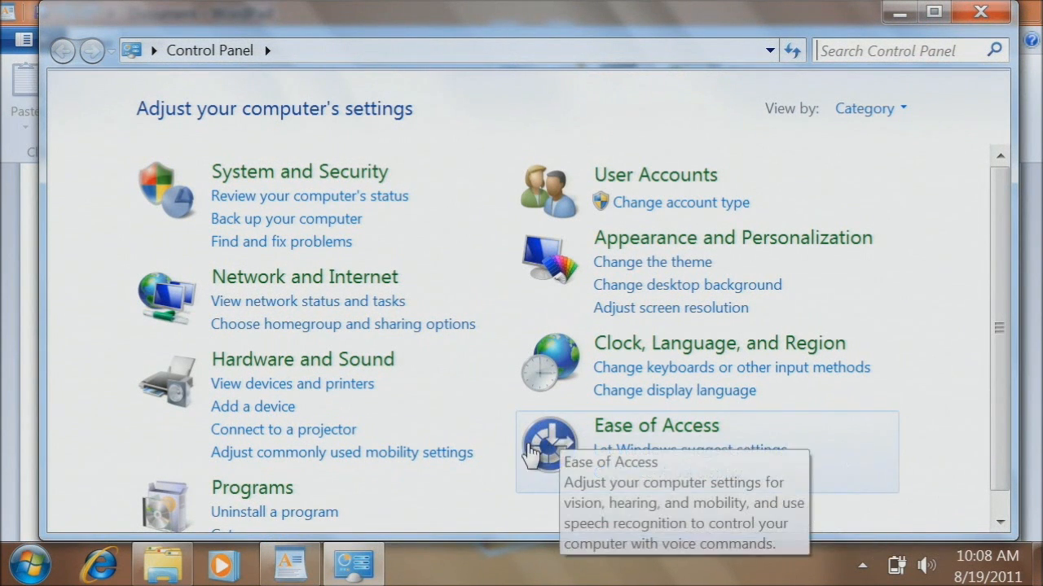
mouse_move(655, 424)
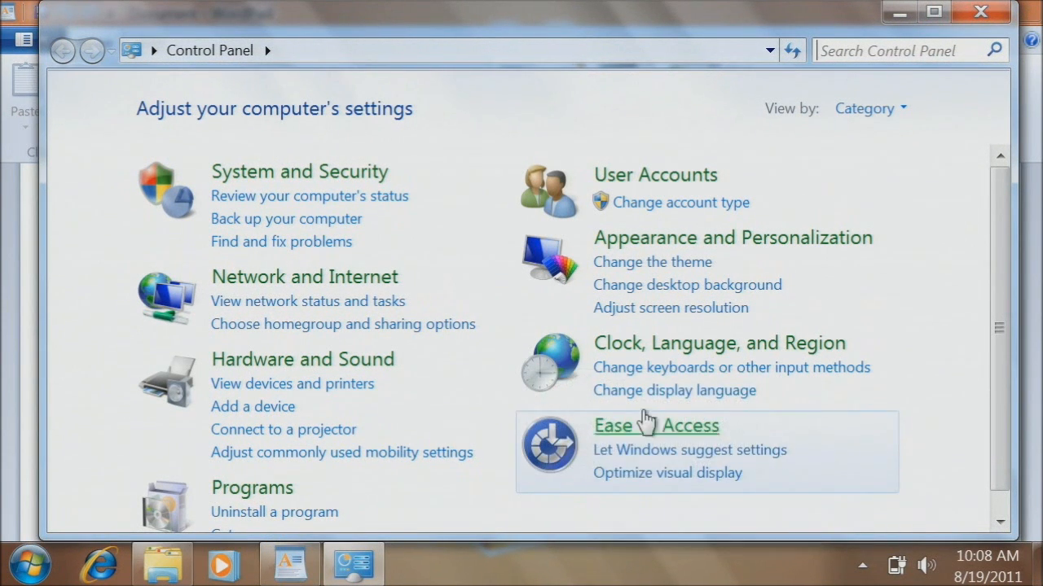
click(655, 426)
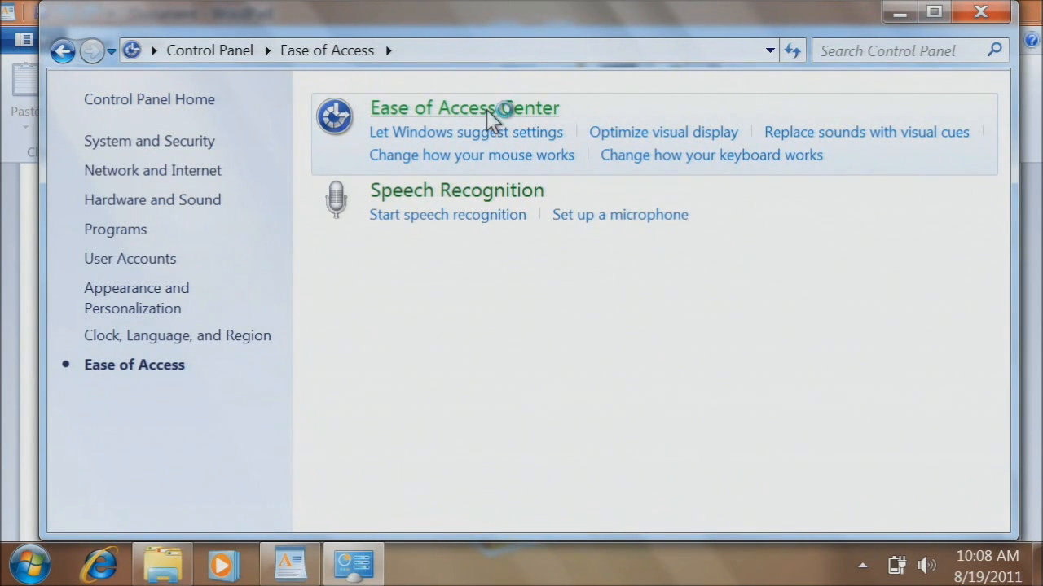
click(463, 108)
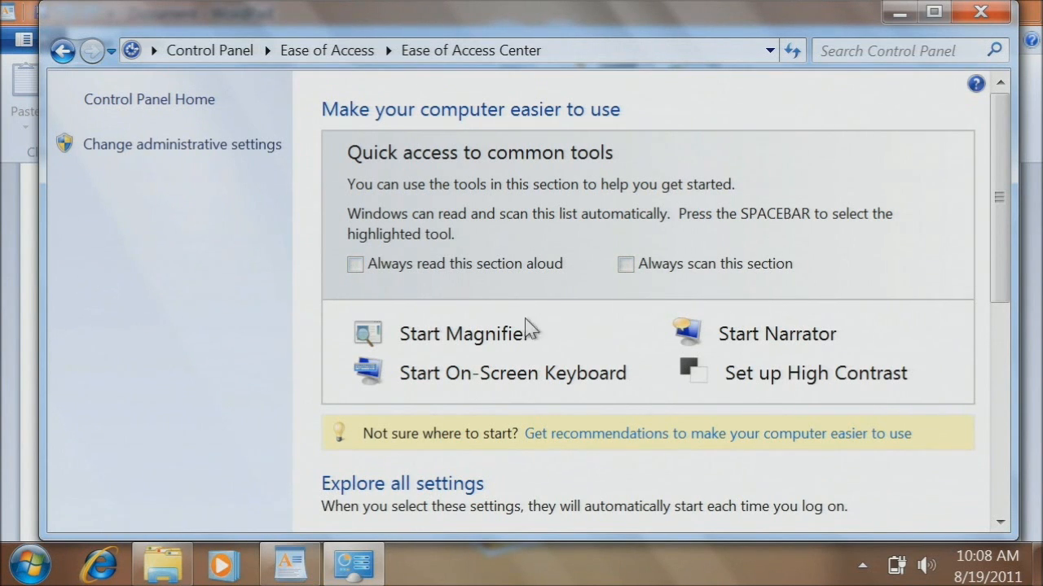
mouse_move(423, 376)
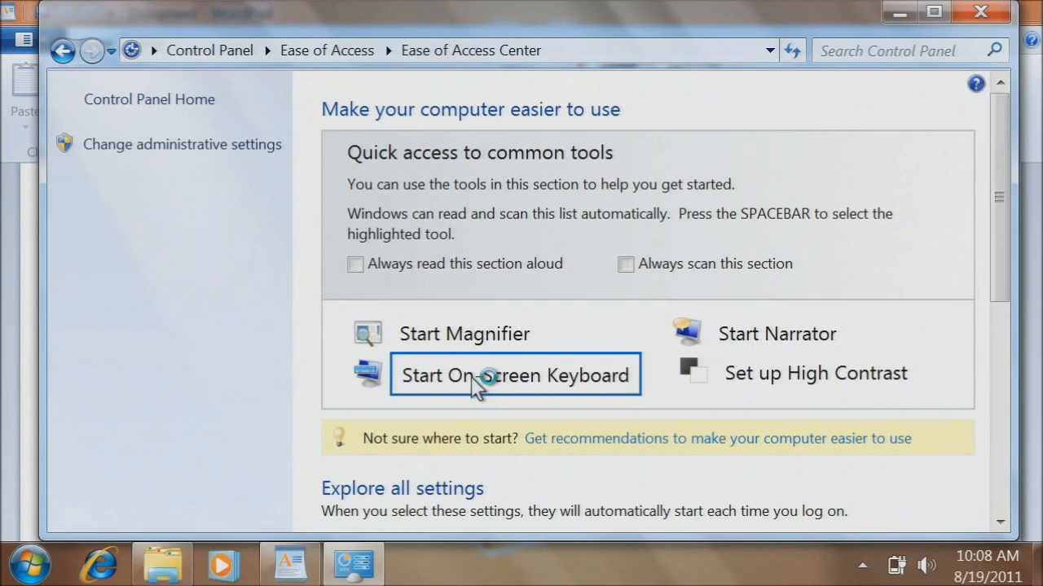
click(515, 374)
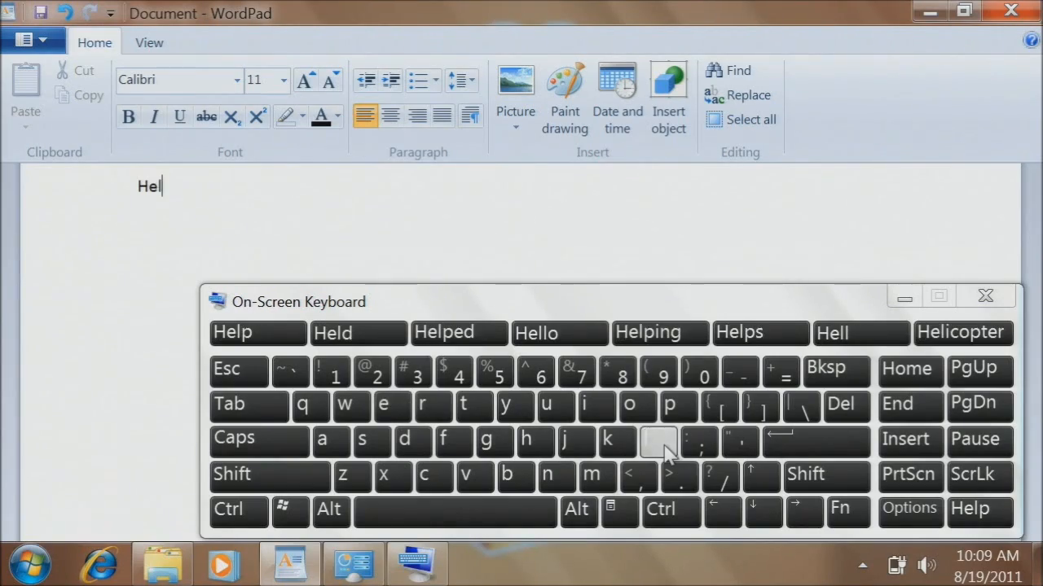
mouse_move(257, 332)
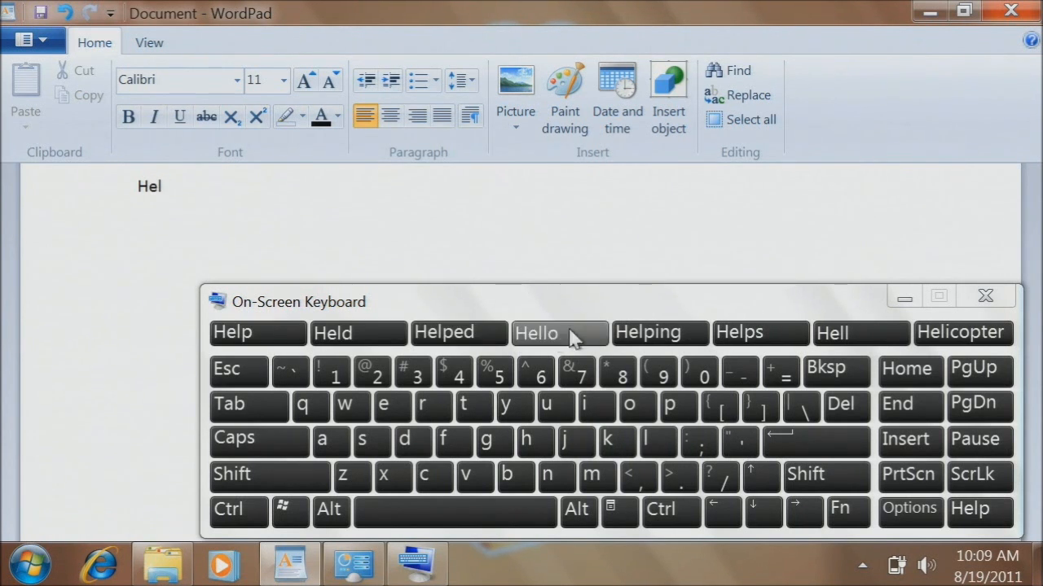
mouse_move(762, 332)
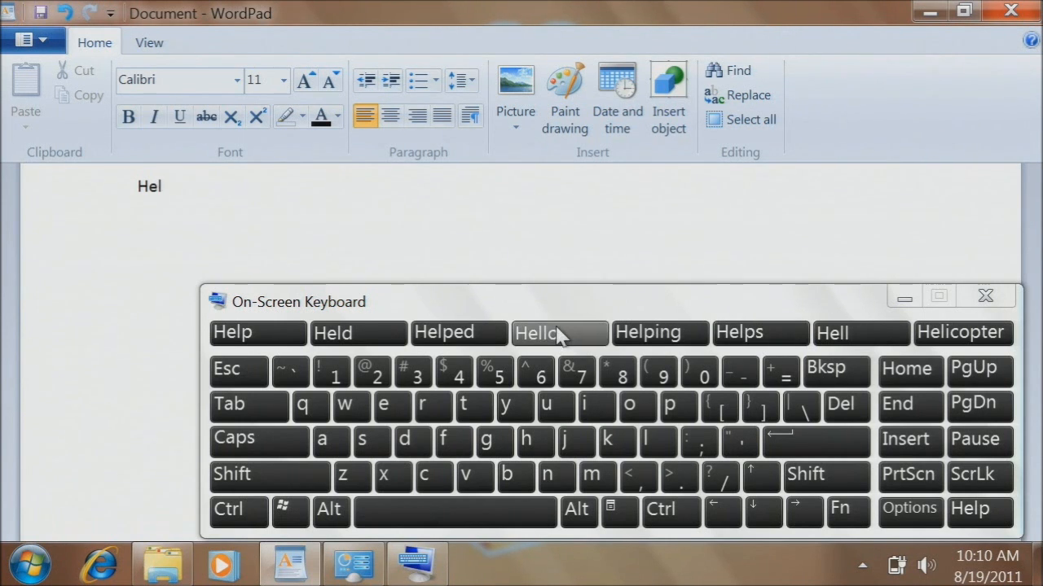
Insert the predicted word 'Hello' into WordPad from the On-Screen Keyboard
click(534, 332)
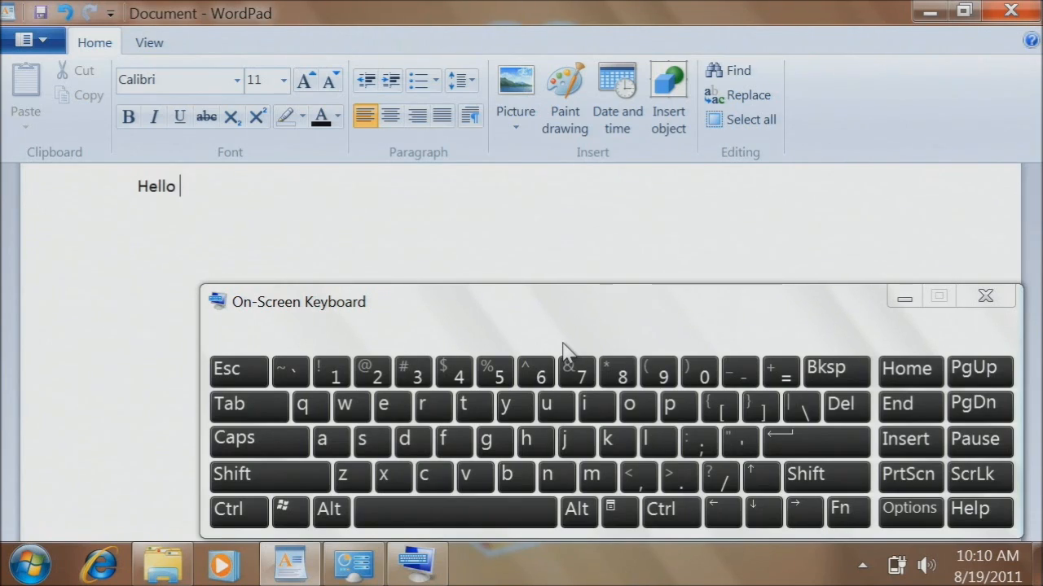
mouse_move(567, 346)
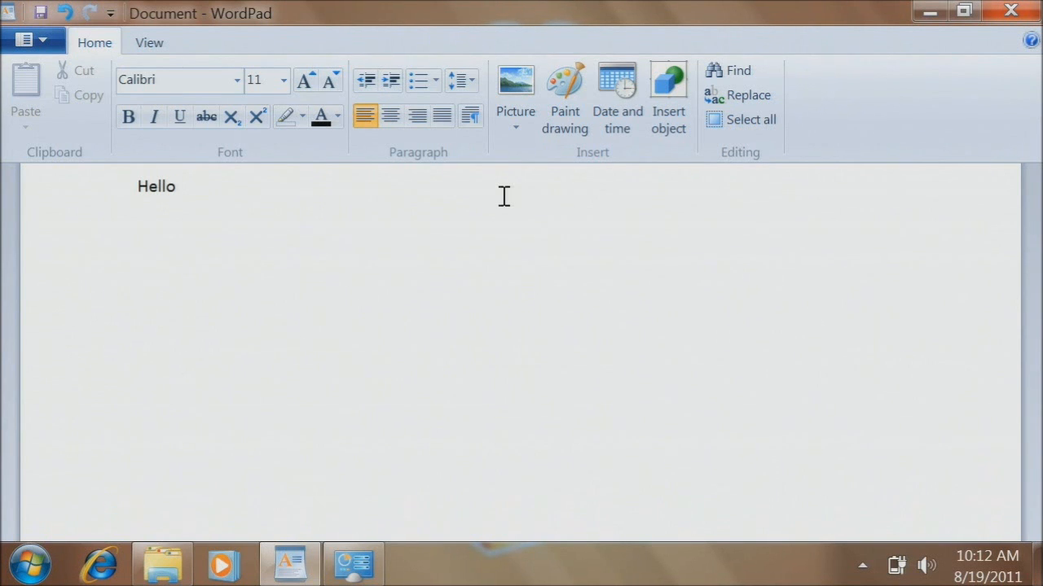
Turn on Sticky Keys via the Shift prompt and add 'P' so WordPad reads 'Hello P'
key(shift)
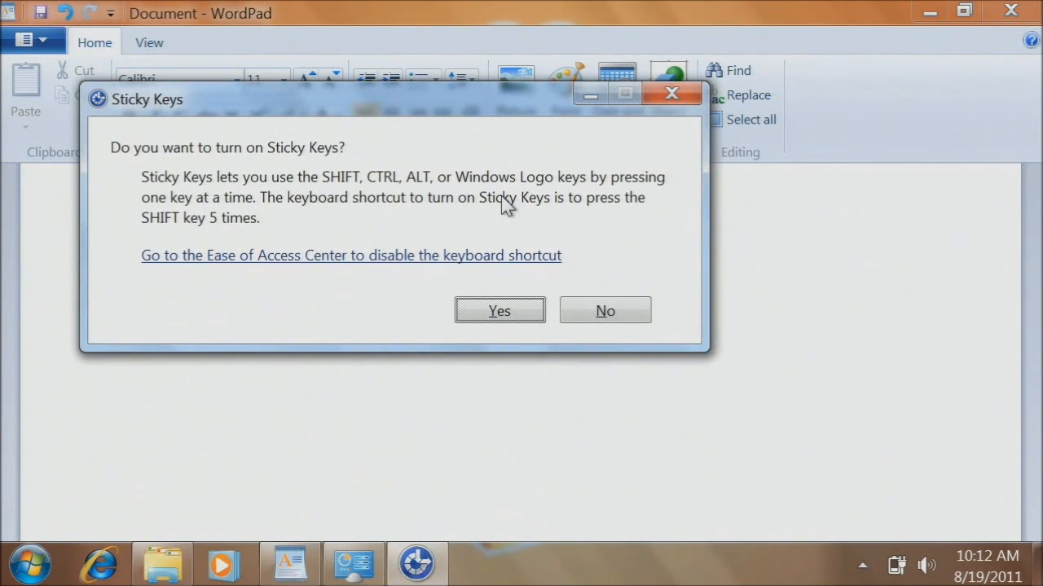
mouse_move(498, 313)
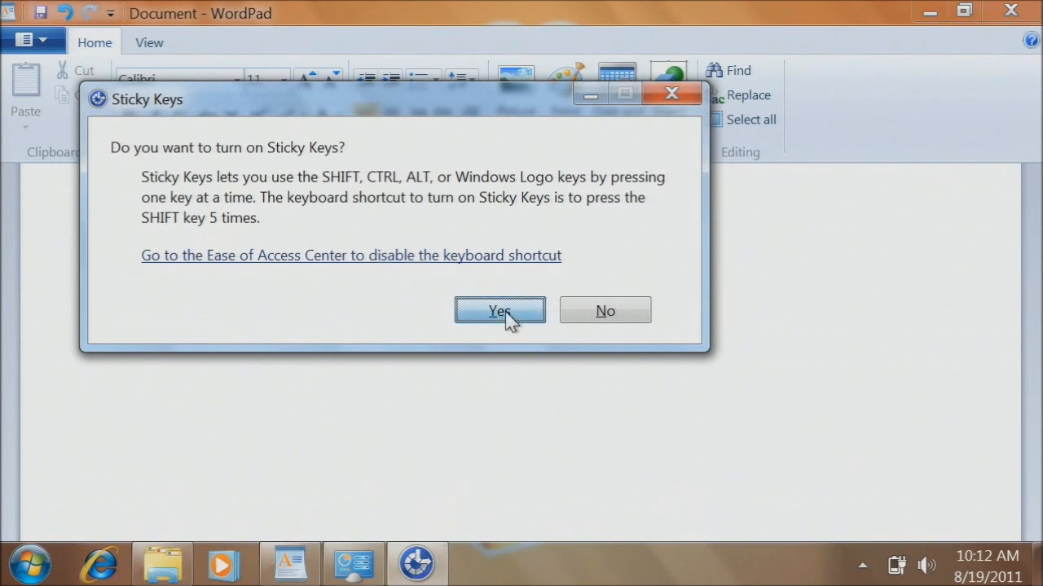
click(498, 310)
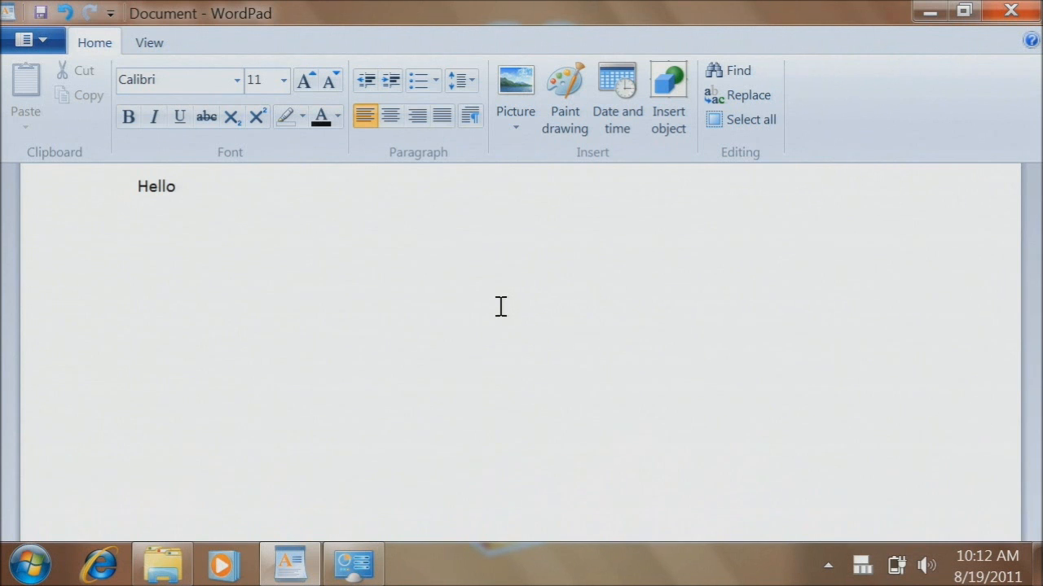
text(P)
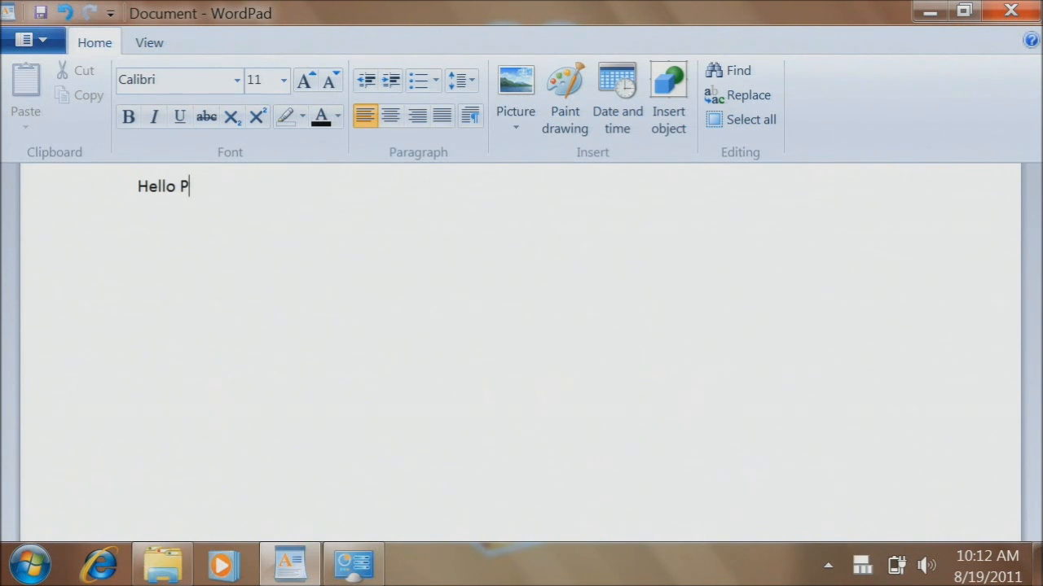